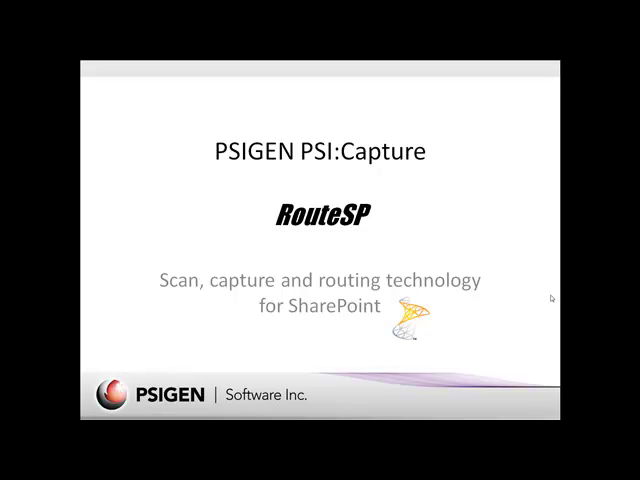
# Advance the slideshow from the RouteSP title slide to the 'What is RouteSP?' slide
pyautogui.press('Right')
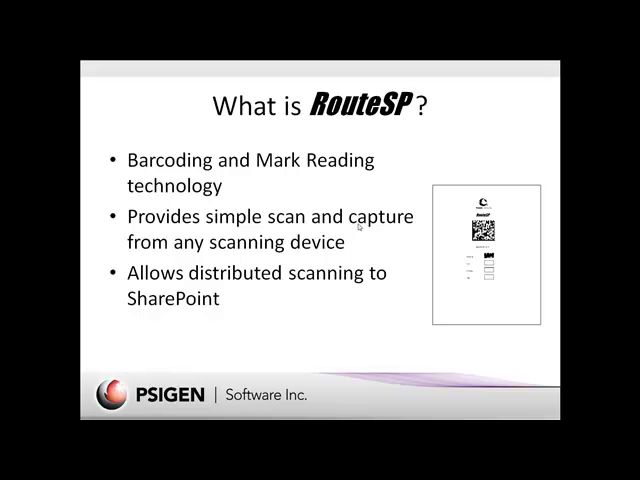
pyautogui.moveTo(462, 312)
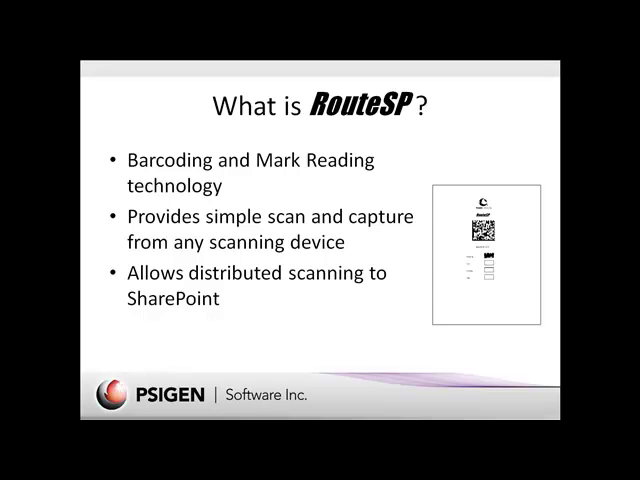
pyautogui.moveTo(480, 312)
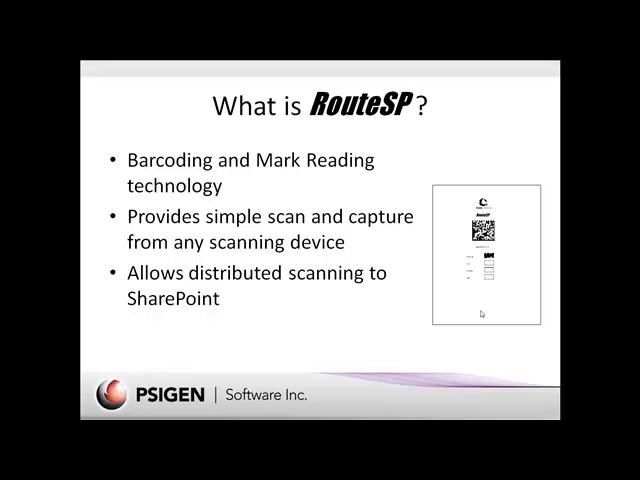
# Advance through the 'Why use RouteSP?' slide to the RouteSP Benefits slide
pyautogui.press('Right')
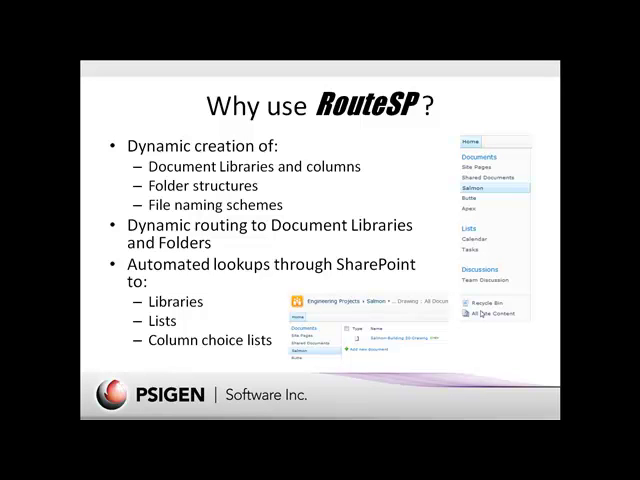
pyautogui.press('right')
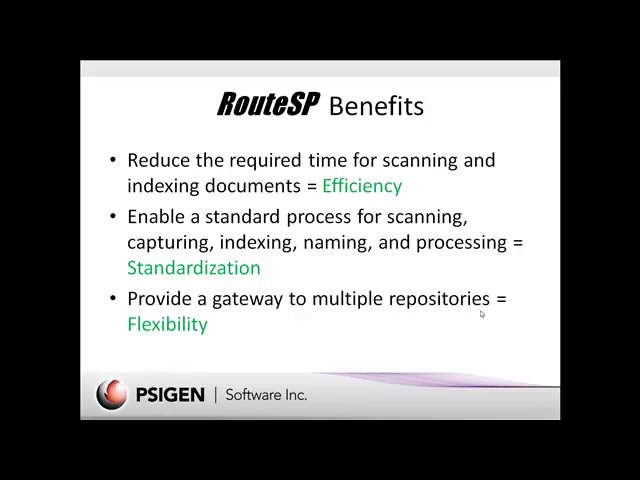
# End the slideshow and show All Site Content for the Engineering site with its Shared Documents library
pyautogui.press('Right')
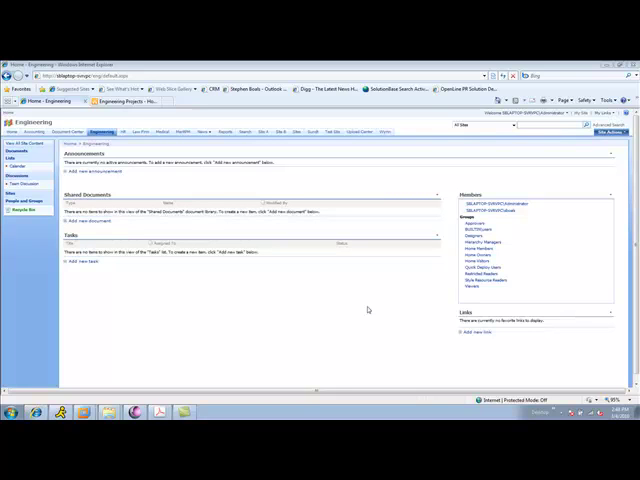
pyautogui.moveTo(198, 228)
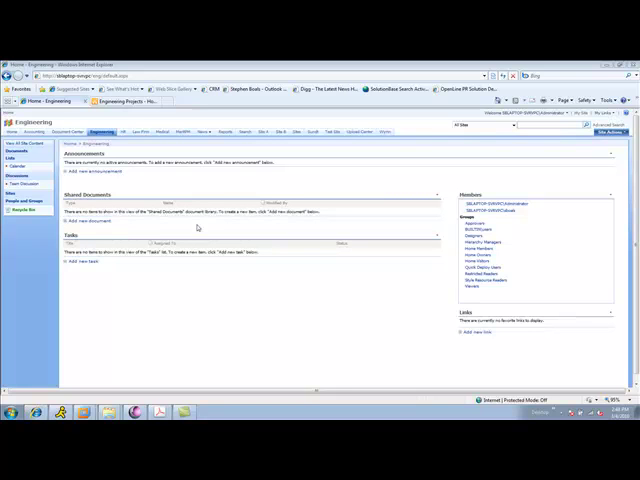
pyautogui.moveTo(262, 204)
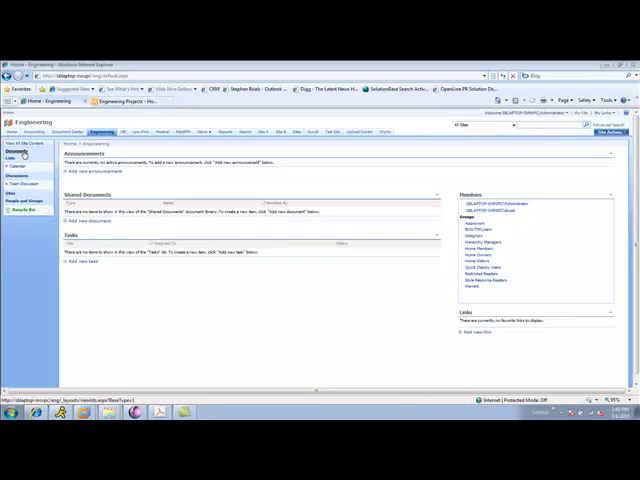
pyautogui.click(24, 160)
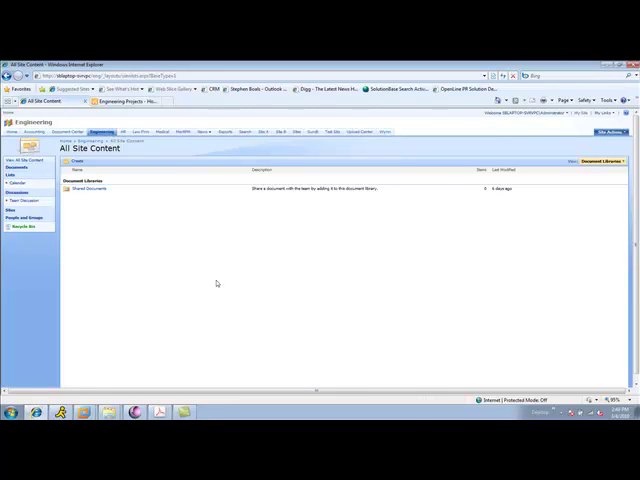
pyautogui.moveTo(208, 292)
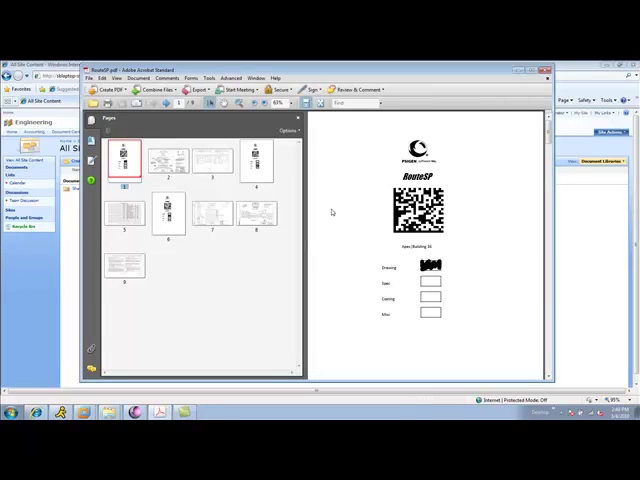
pyautogui.moveTo(348, 204)
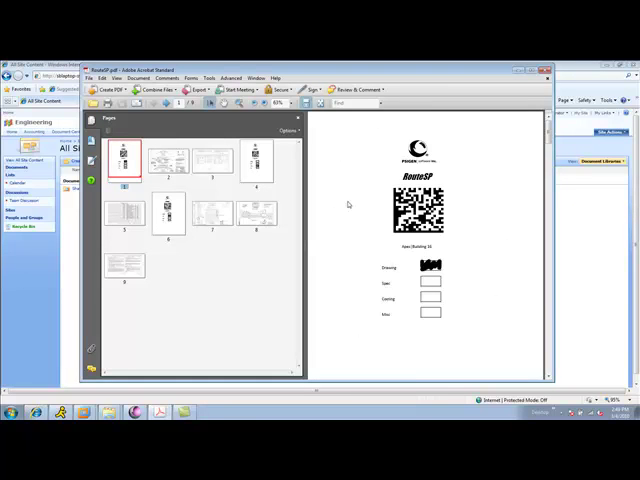
pyautogui.moveTo(380, 228)
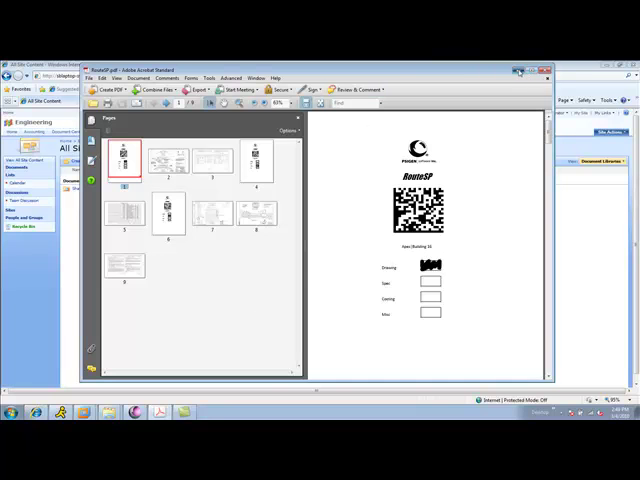
# Bring the local RouteSP import folder with its two items back in front of the Acrobat cover sheet
pyautogui.click(548, 68)
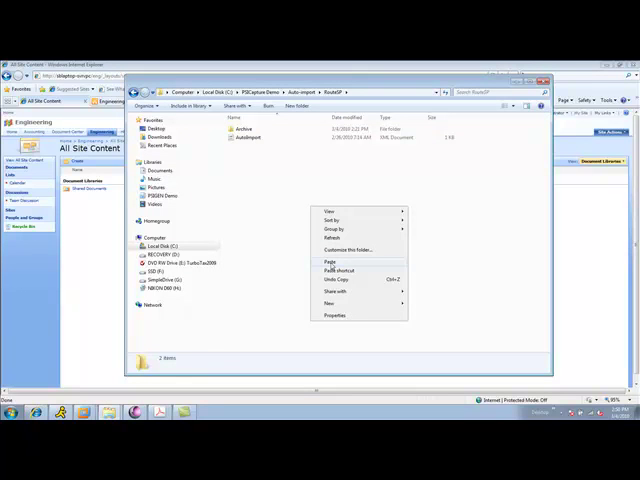
pyautogui.click(332, 260)
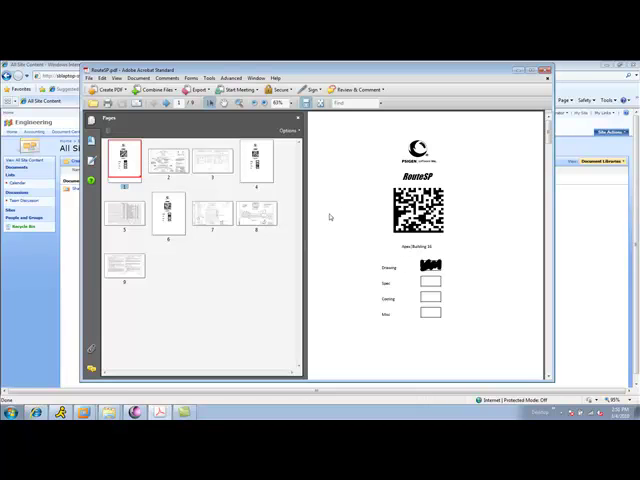
pyautogui.click(256, 162)
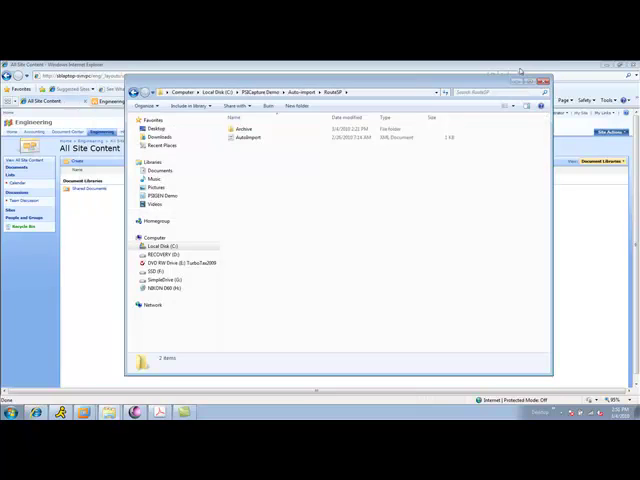
# Launch PSI:Capture from its start screen, then list every library on the Engineering site again
pyautogui.click(544, 80)
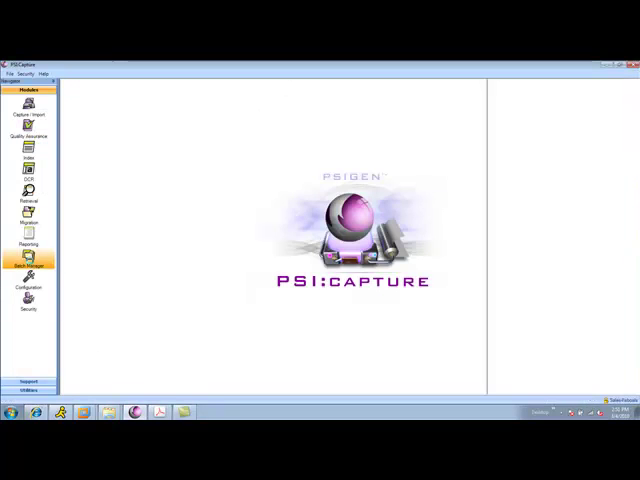
pyautogui.click(30, 270)
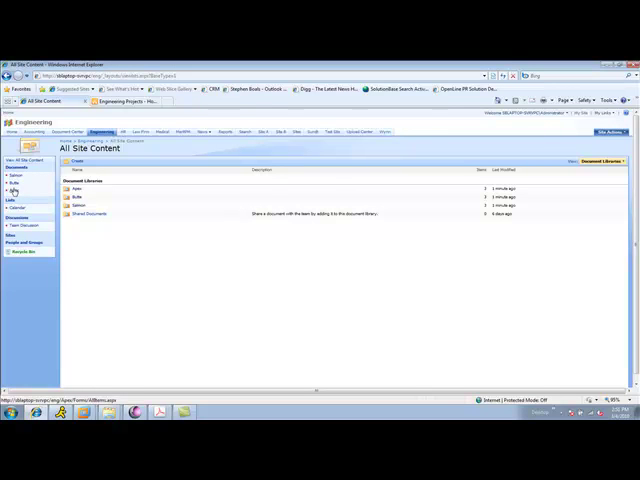
pyautogui.click(16, 176)
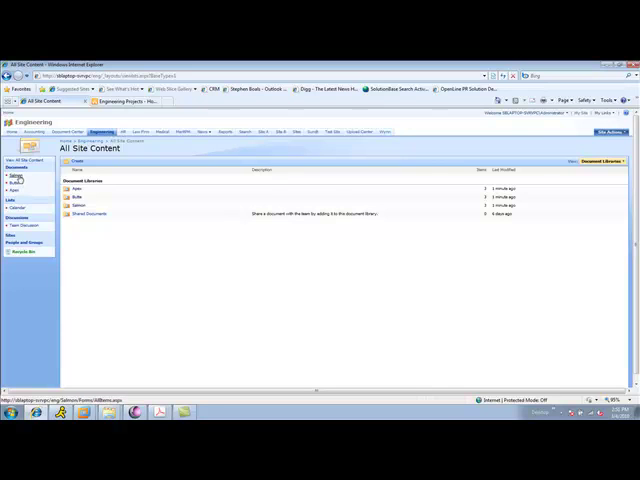
# Drill from the Salmon library down through its nested folders to the one holding the scanned drawing
pyautogui.click(90, 212)
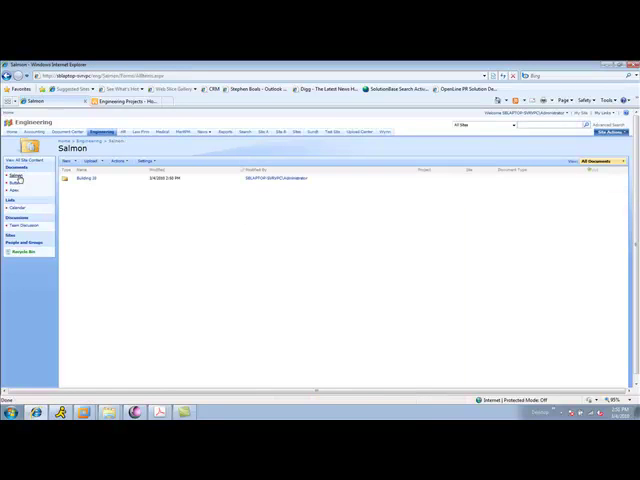
pyautogui.click(90, 178)
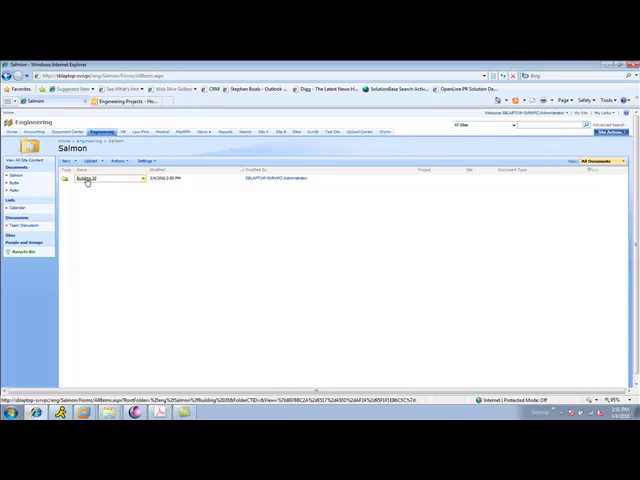
pyautogui.click(90, 180)
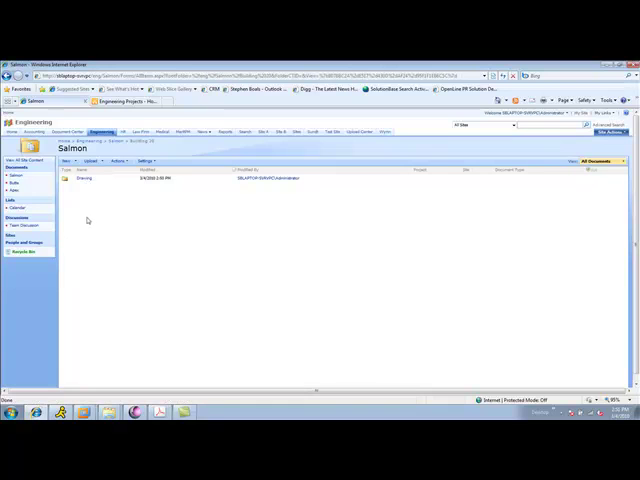
pyautogui.click(84, 178)
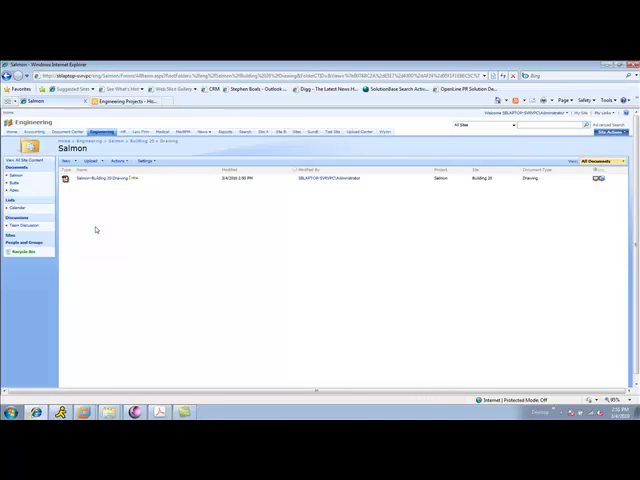
pyautogui.moveTo(80, 200)
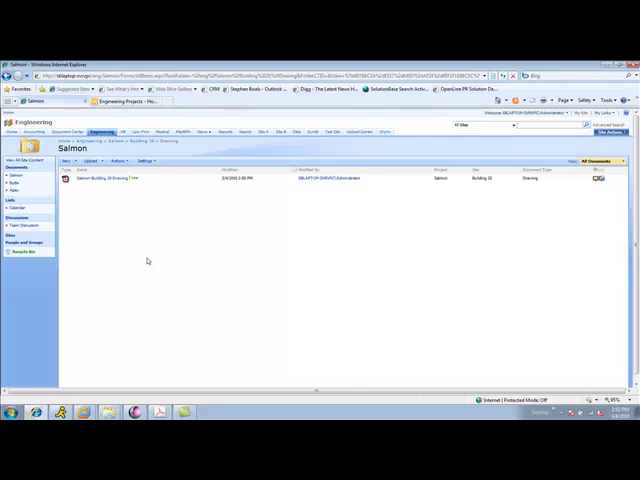
pyautogui.moveTo(406, 258)
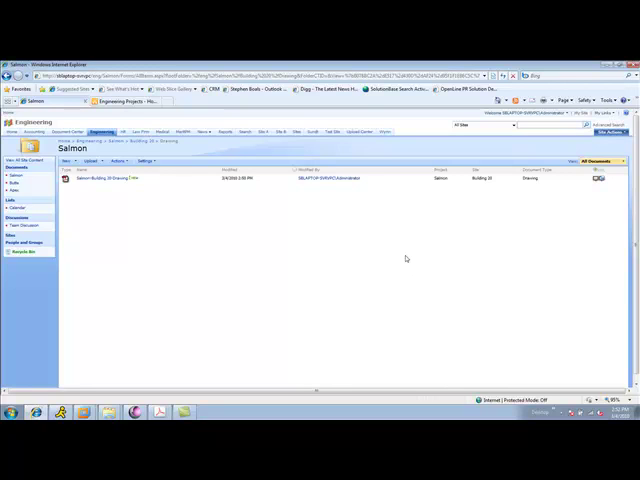
pyautogui.moveTo(524, 238)
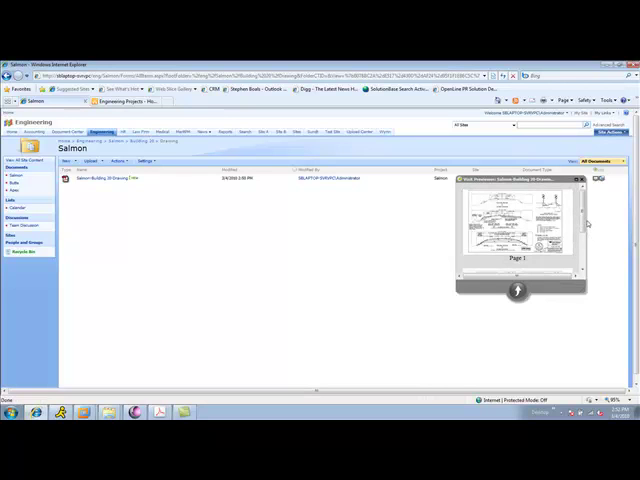
# Scroll the scanned drawing's engineering cross-section sheet in the browser viewer
pyautogui.scroll(-3)
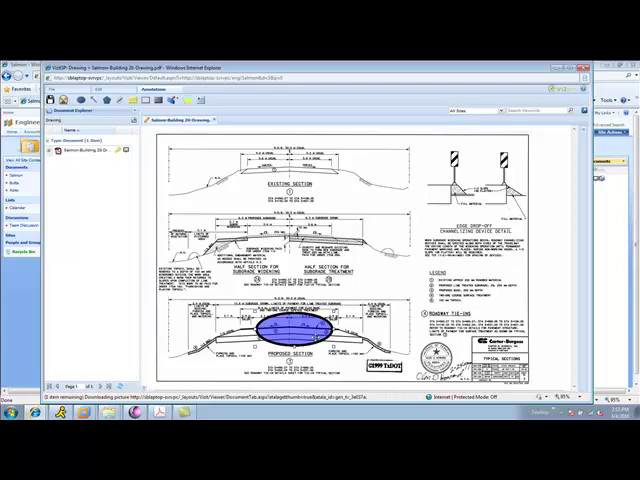
# Add a 'Check this out' text note and place it beside the circled cross-section
pyautogui.rightClick(300, 320)
pyautogui.write('Check')
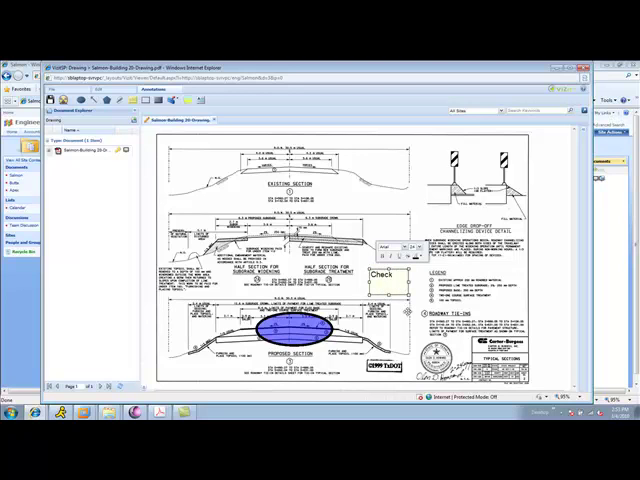
pyautogui.write('this out.')
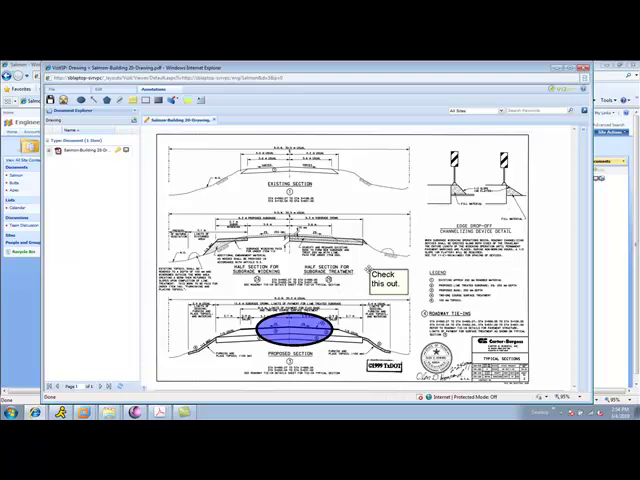
pyautogui.moveTo(384, 278); pyautogui.dragTo(424, 320)
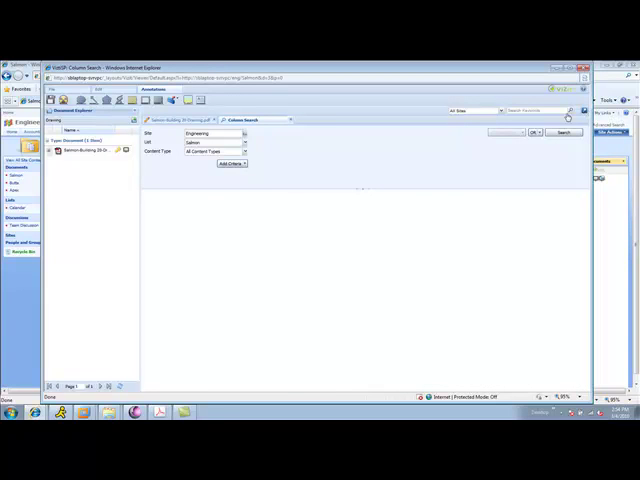
# Expand the Vizit search fields, enter salmon and run the search
pyautogui.click(230, 164)
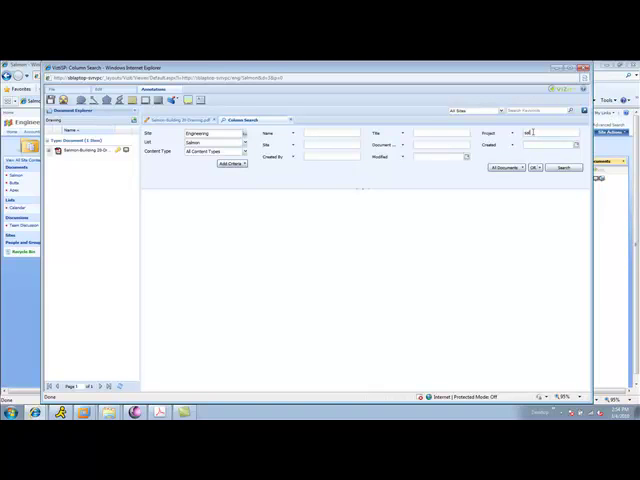
pyautogui.write('salmon')
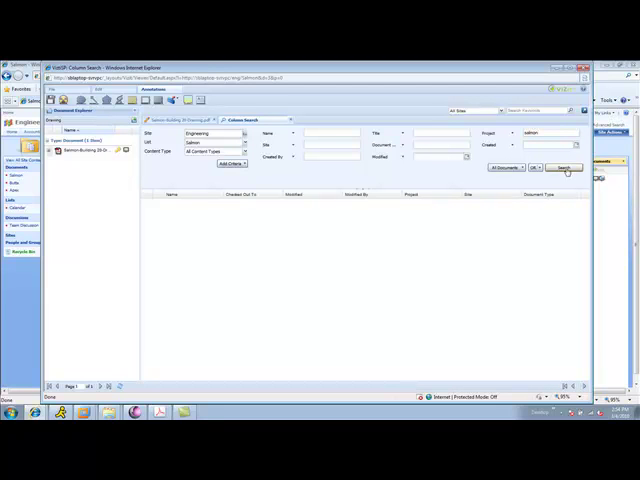
pyautogui.click(564, 168)
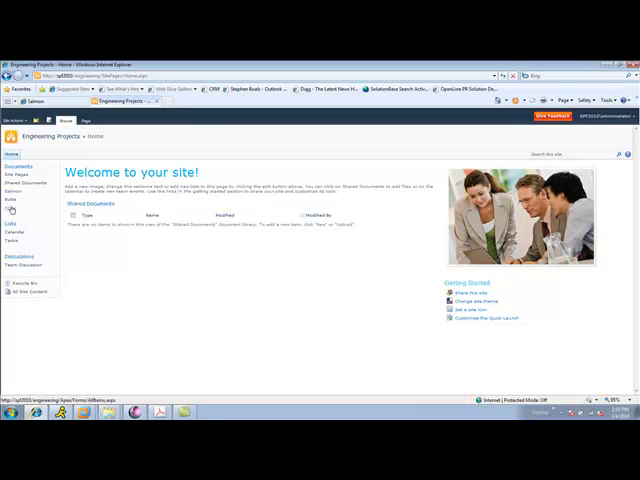
# Open the Salmon library from Quick Launch and go into its Drawing folder listing one document
pyautogui.click(12, 192)
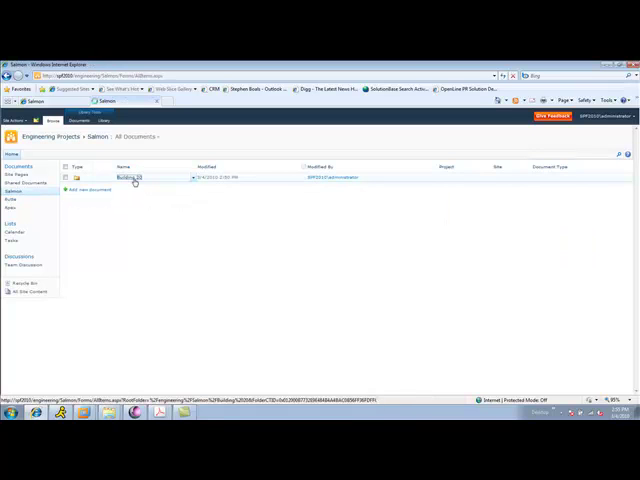
pyautogui.click(130, 176)
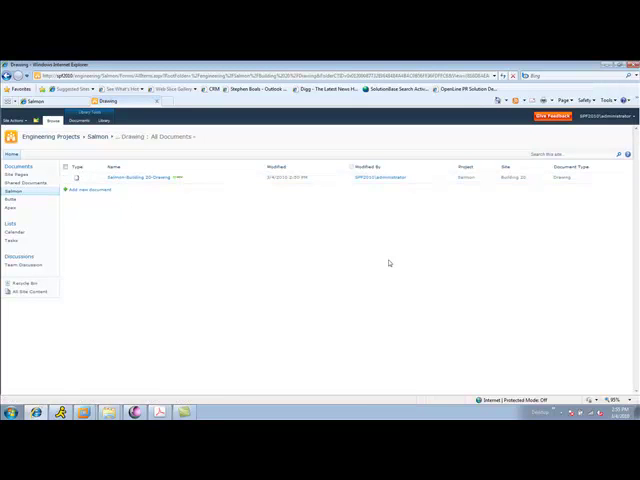